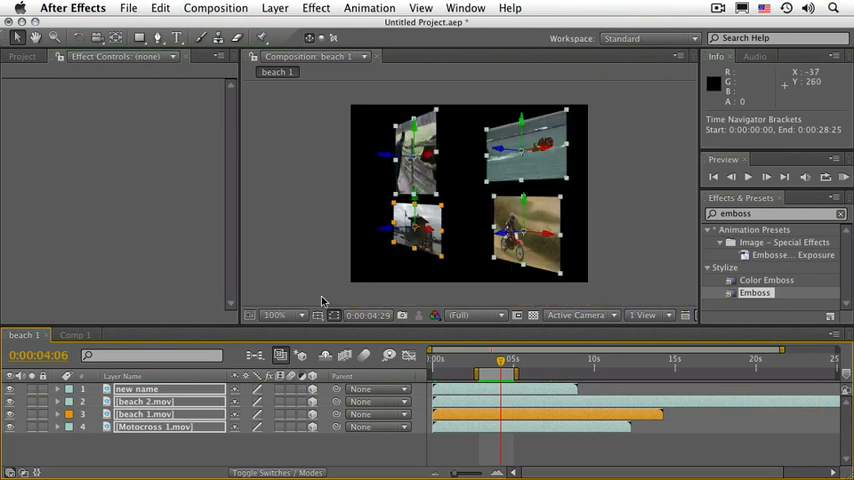
# Browse the grid/guides options, the go-to-time dialog (cancelled) and the preview resolution choices
pyautogui.click(276, 314)
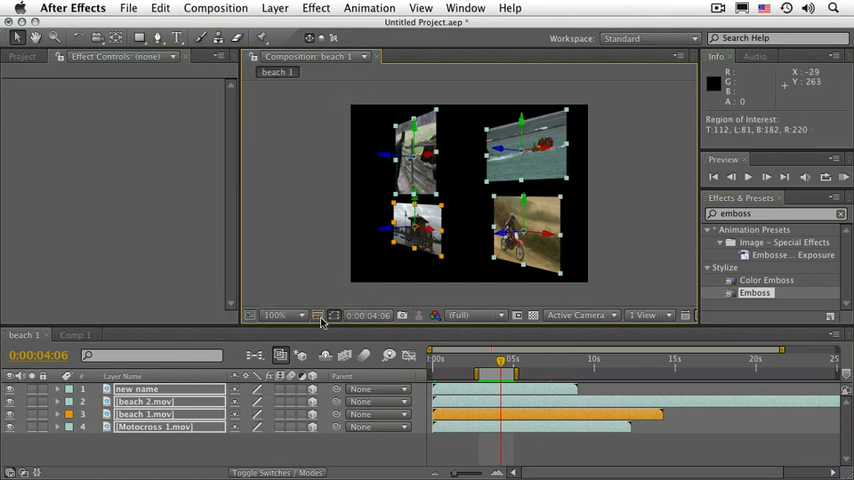
pyautogui.click(336, 316)
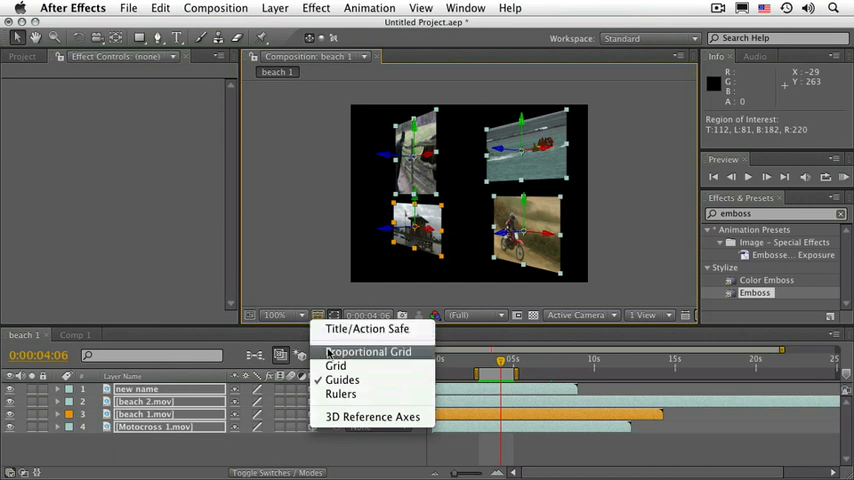
pyautogui.moveTo(336, 364)
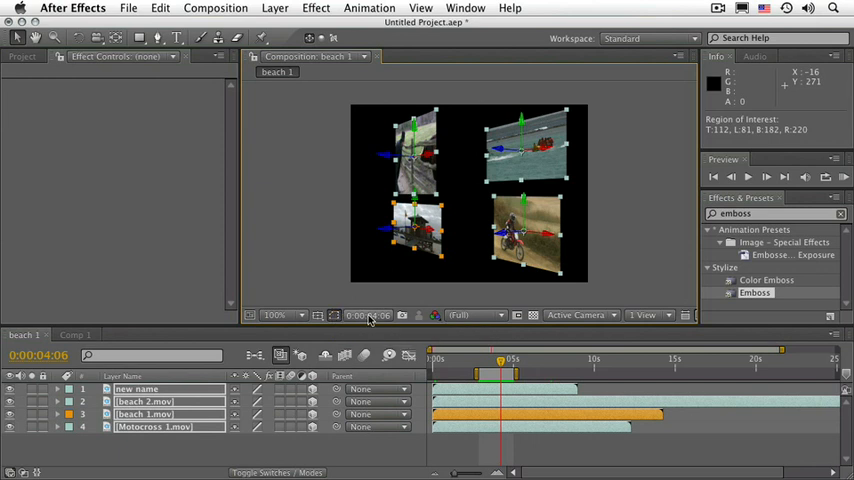
pyautogui.click(368, 316)
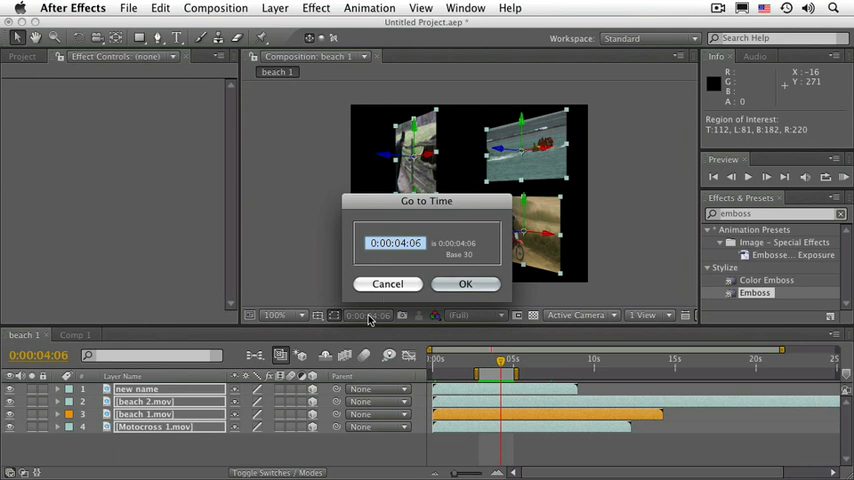
pyautogui.click(466, 284)
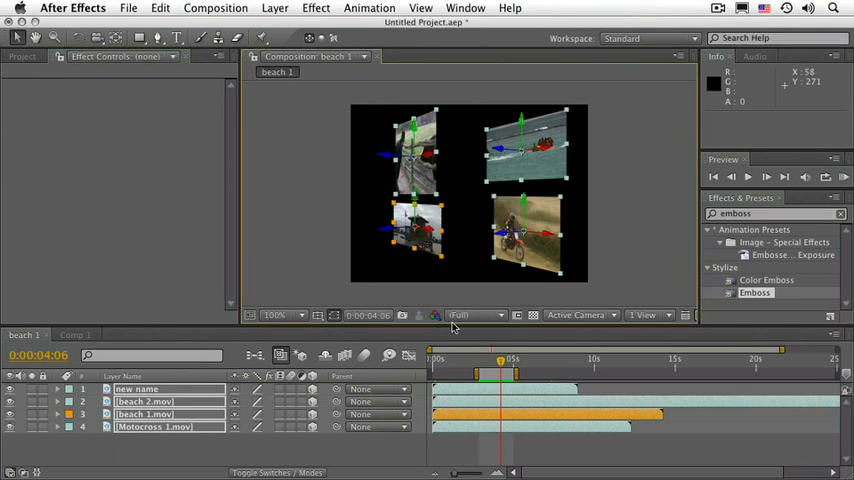
pyautogui.click(470, 316)
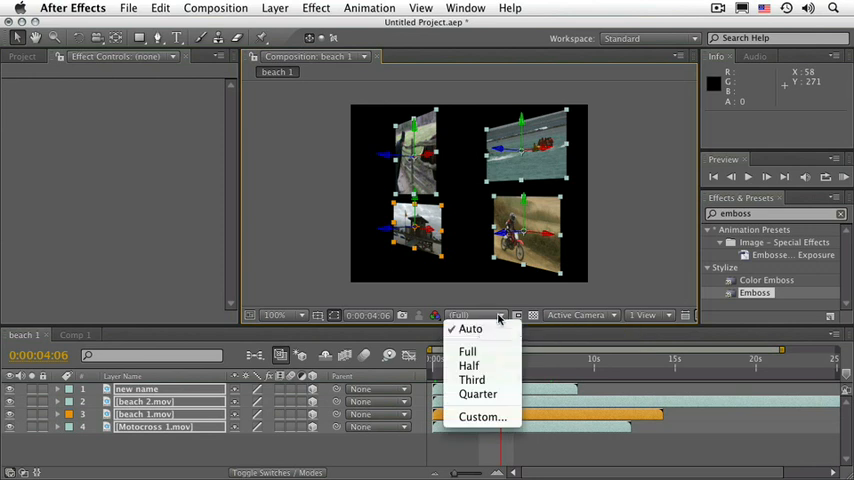
pyautogui.moveTo(468, 352)
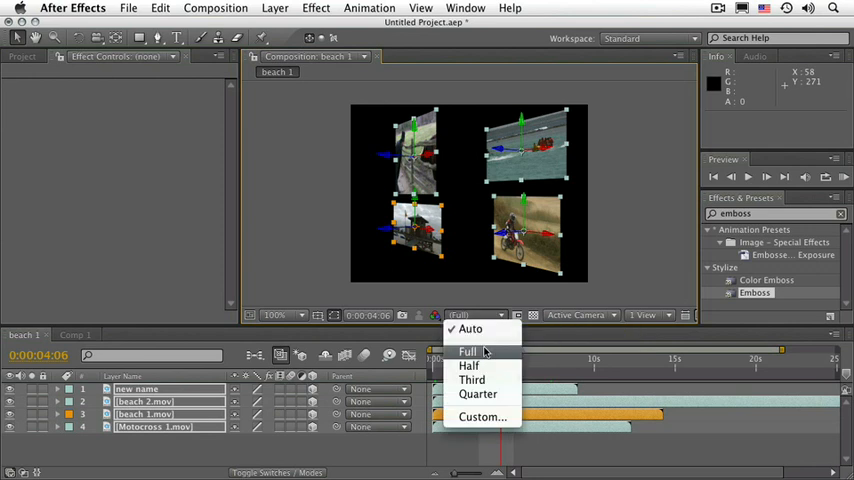
pyautogui.moveTo(468, 364)
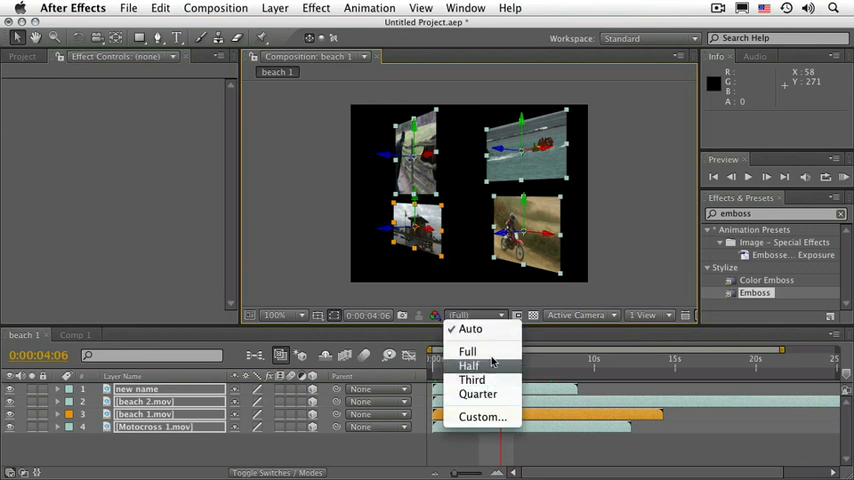
pyautogui.moveTo(468, 352)
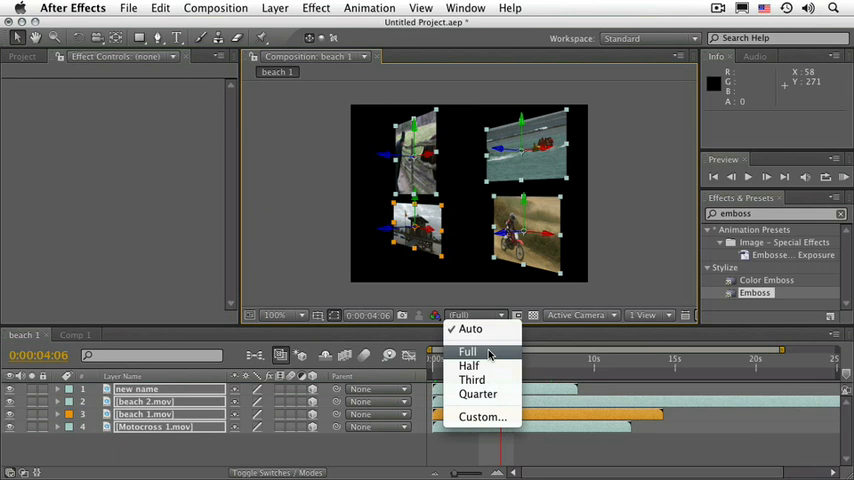
pyautogui.moveTo(468, 364)
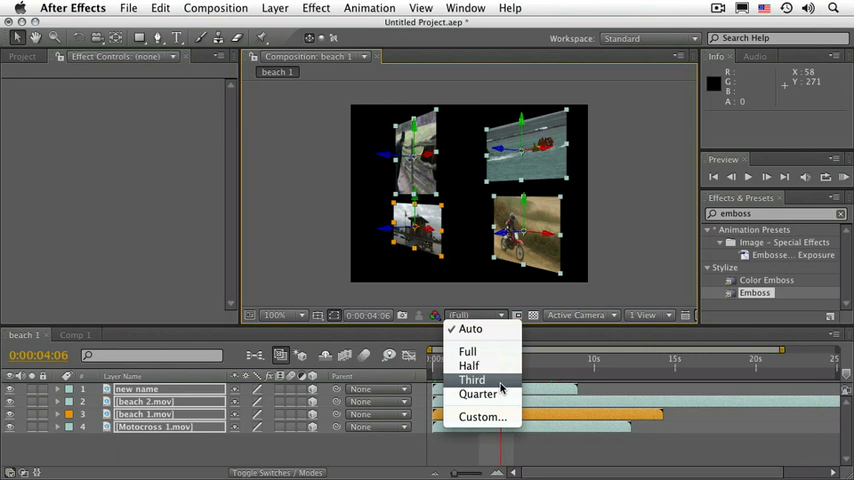
pyautogui.moveTo(468, 352)
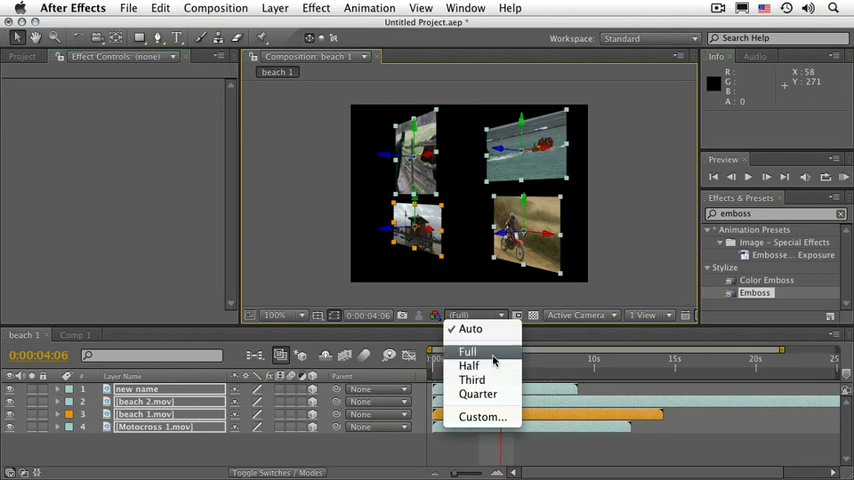
pyautogui.moveTo(480, 392)
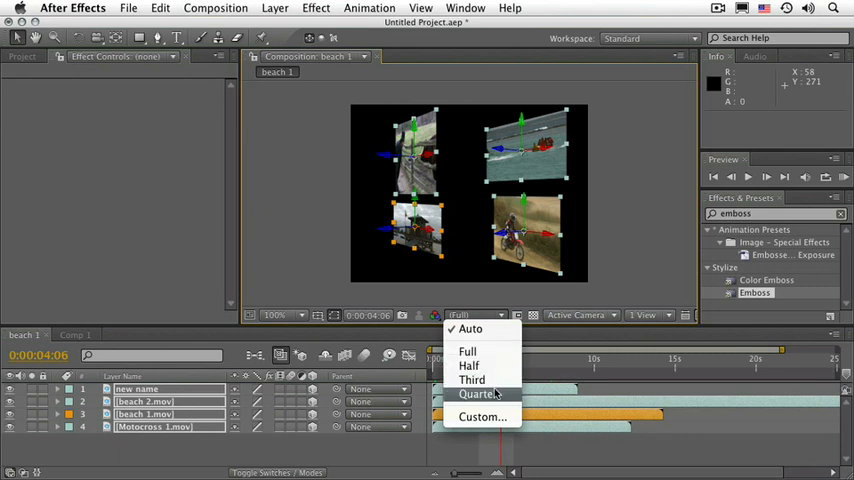
pyautogui.moveTo(470, 366)
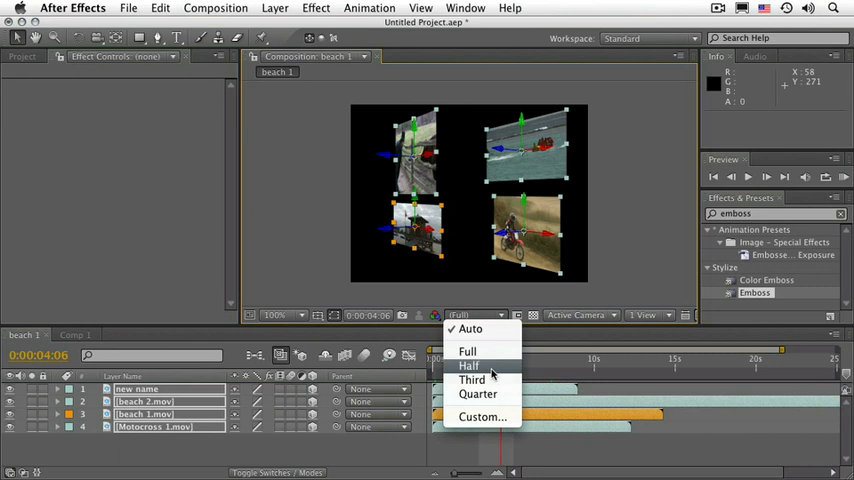
pyautogui.moveTo(482, 328)
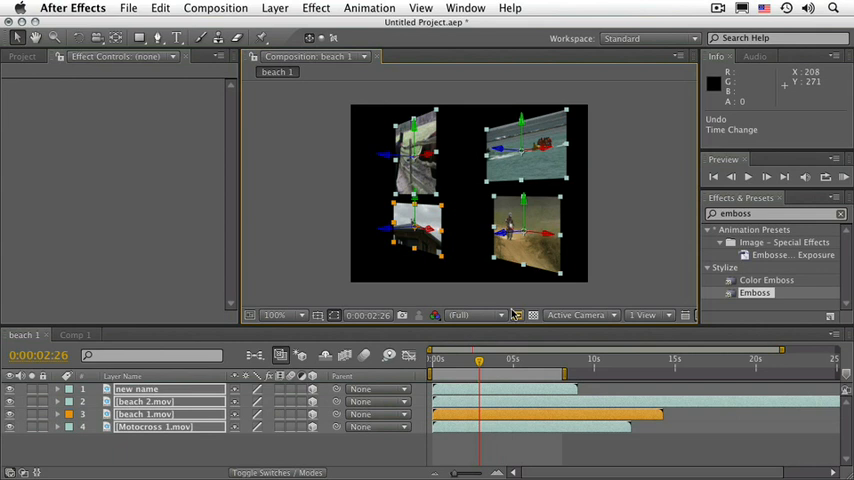
pyautogui.moveTo(516, 316)
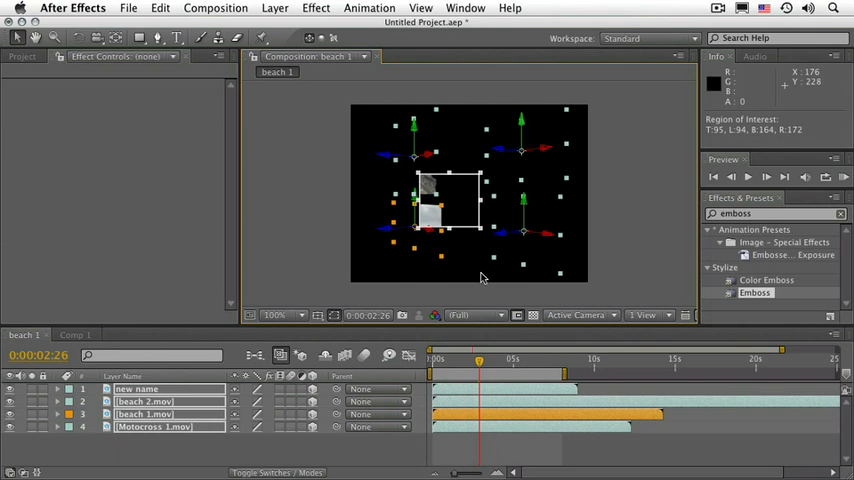
pyautogui.moveTo(518, 316)
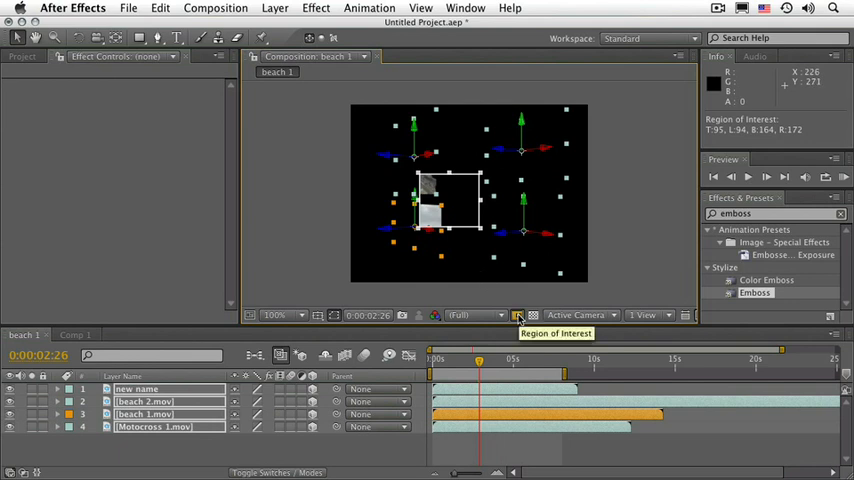
# Turn off region of interest, show the transparency checkerboard, switch to Custom View 1 then back to Active Camera
pyautogui.click(516, 316)
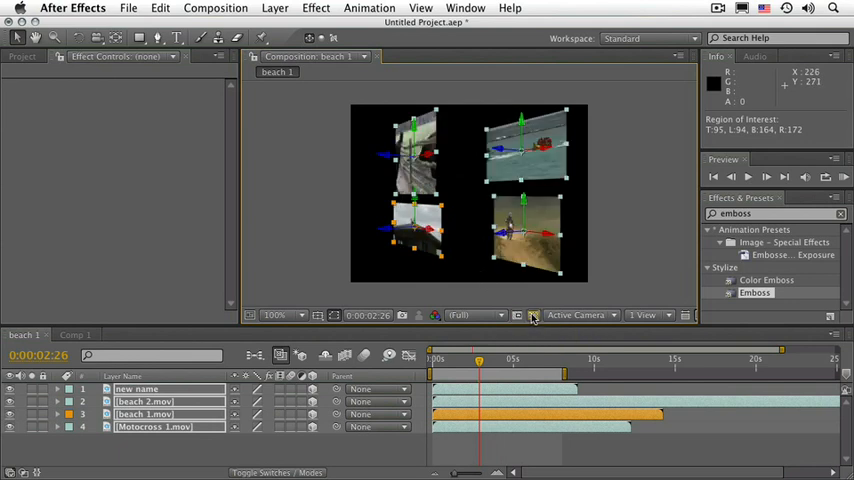
pyautogui.moveTo(532, 316)
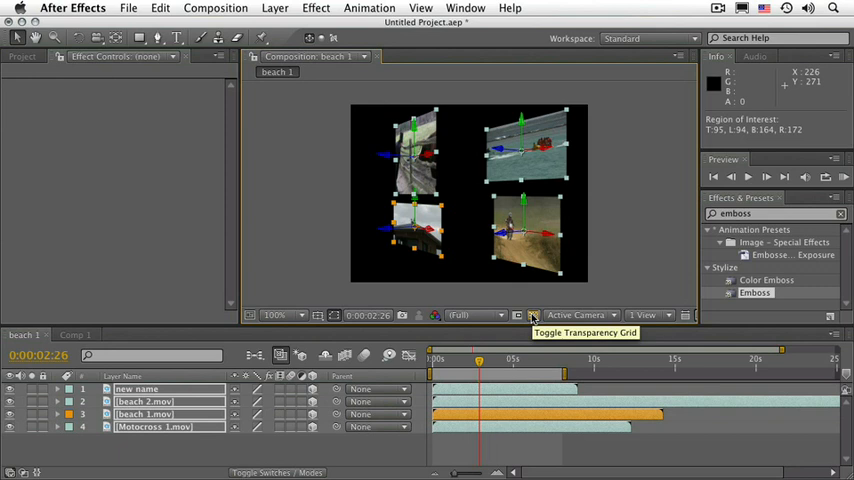
pyautogui.moveTo(464, 228)
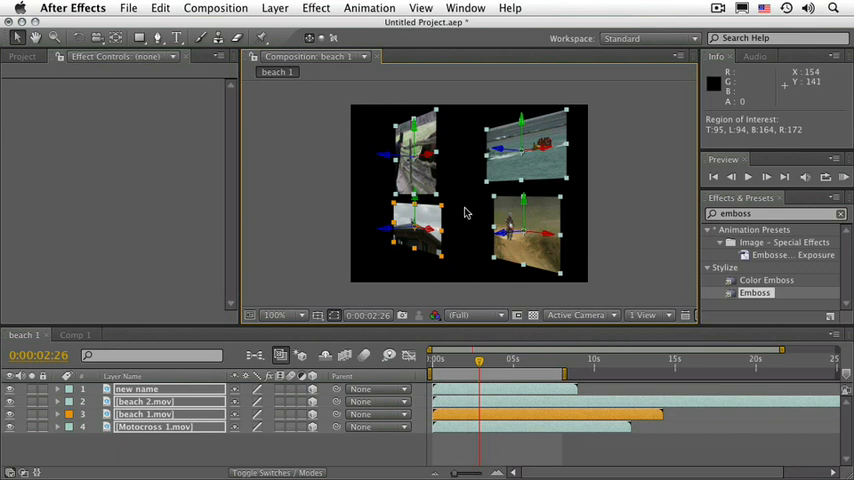
pyautogui.moveTo(532, 314)
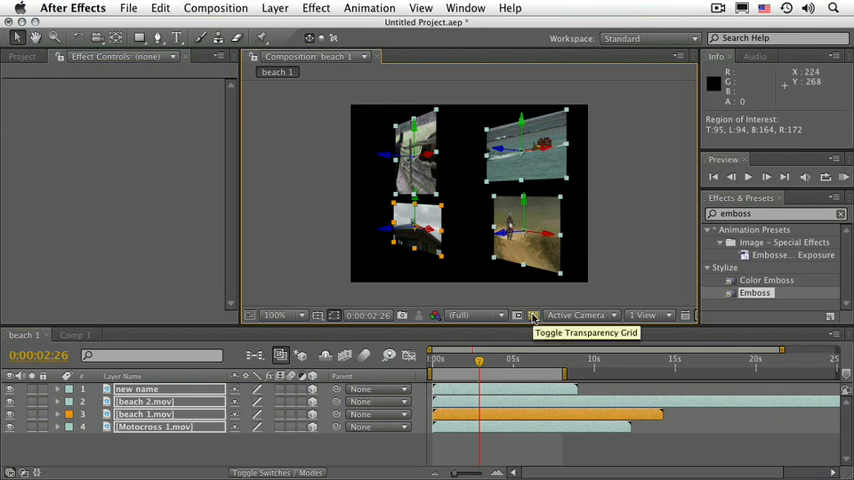
pyautogui.click(532, 316)
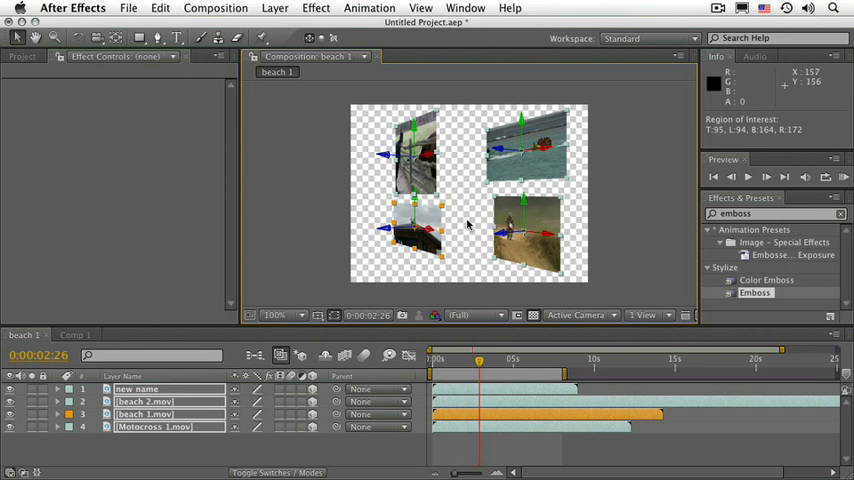
pyautogui.moveTo(516, 296)
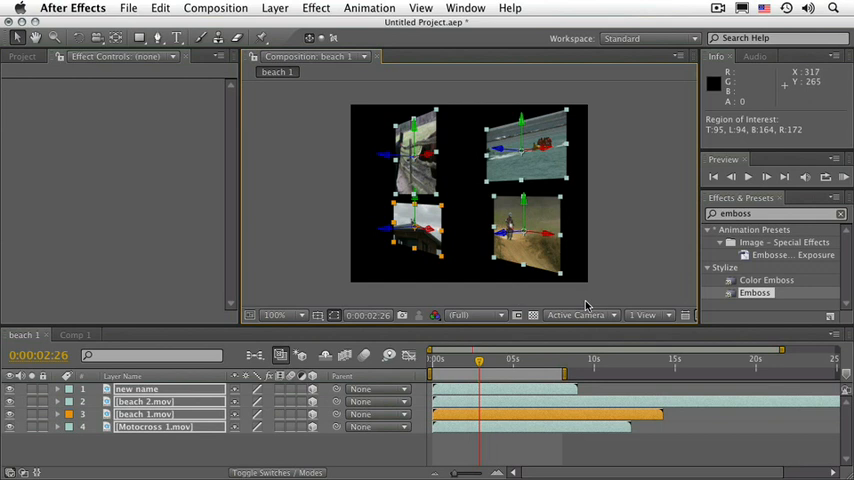
pyautogui.click(578, 316)
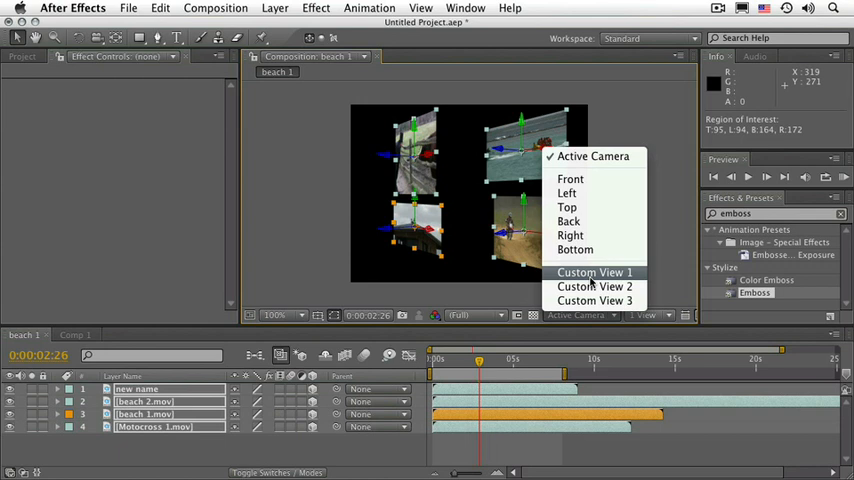
pyautogui.click(594, 272)
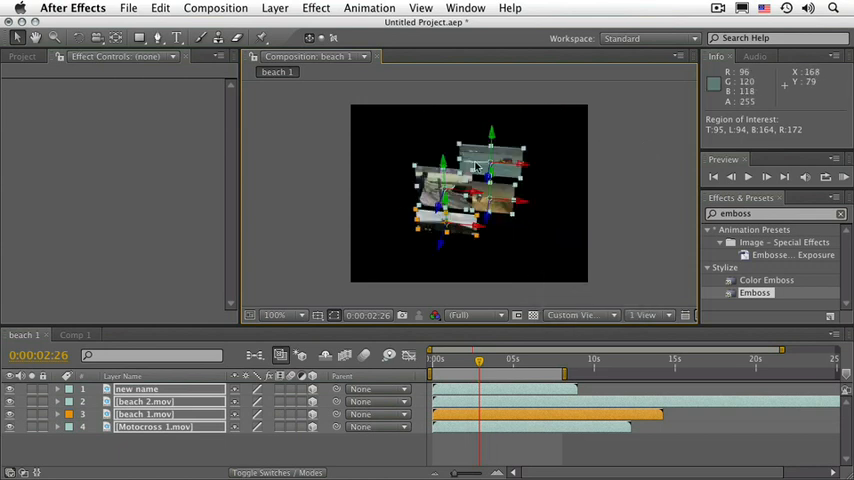
pyautogui.moveTo(640, 252)
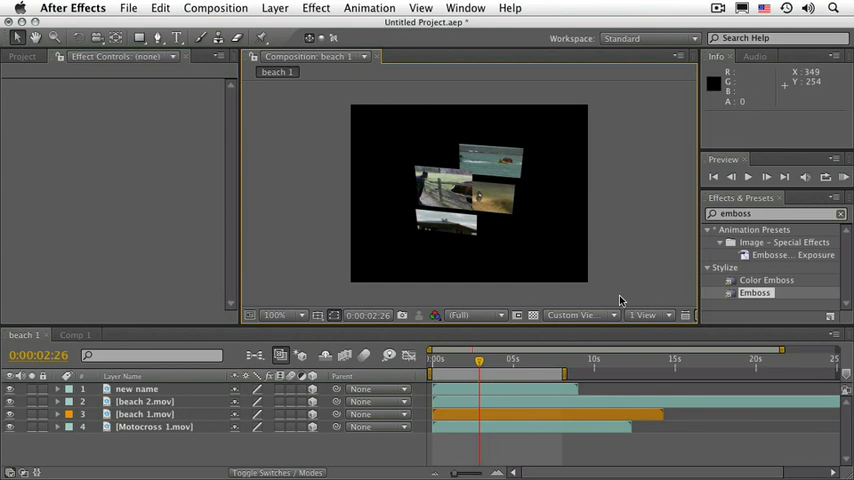
pyautogui.click(580, 316)
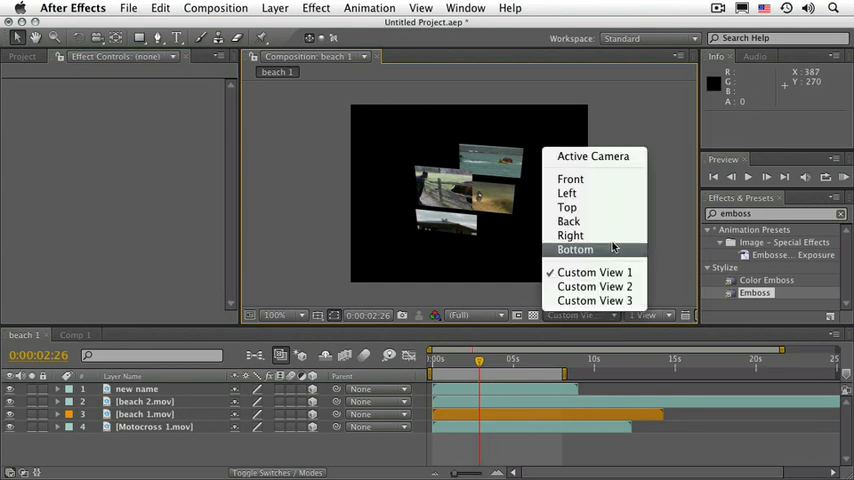
pyautogui.click(592, 156)
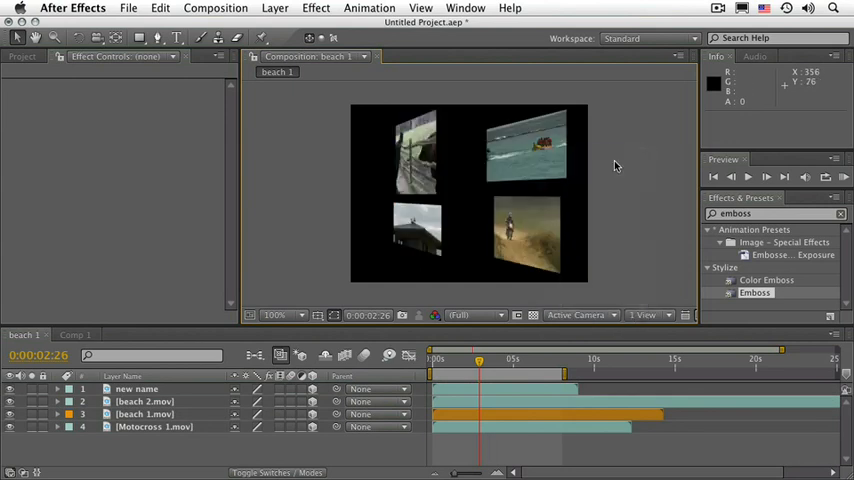
pyautogui.moveTo(668, 320)
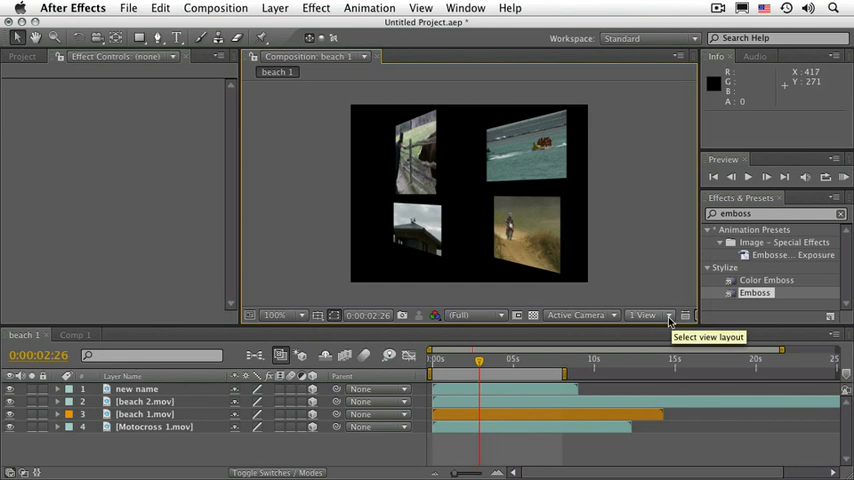
# Set the viewer layout to 2 Views – Horizontal via the Select View Layout menu
pyautogui.click(648, 316)
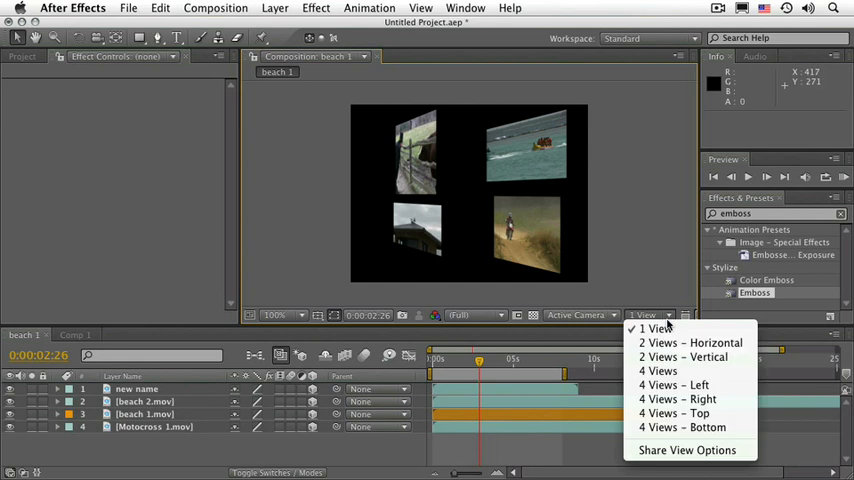
pyautogui.moveTo(682, 428)
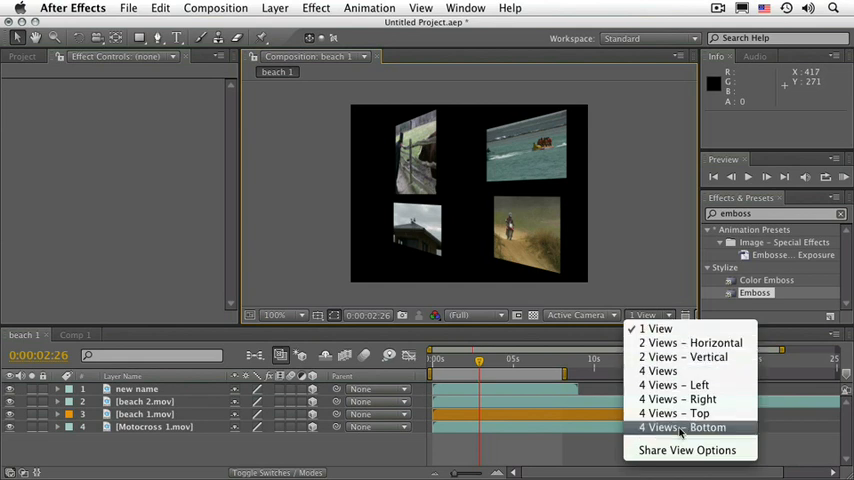
pyautogui.moveTo(690, 344)
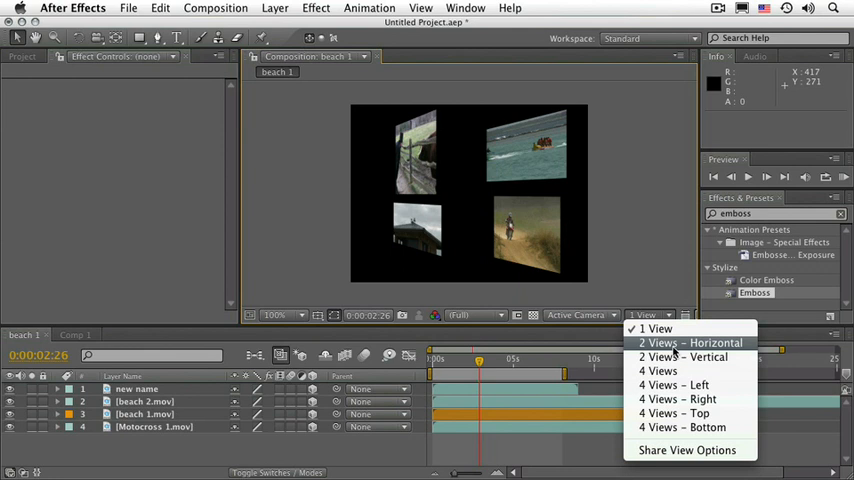
pyautogui.click(688, 344)
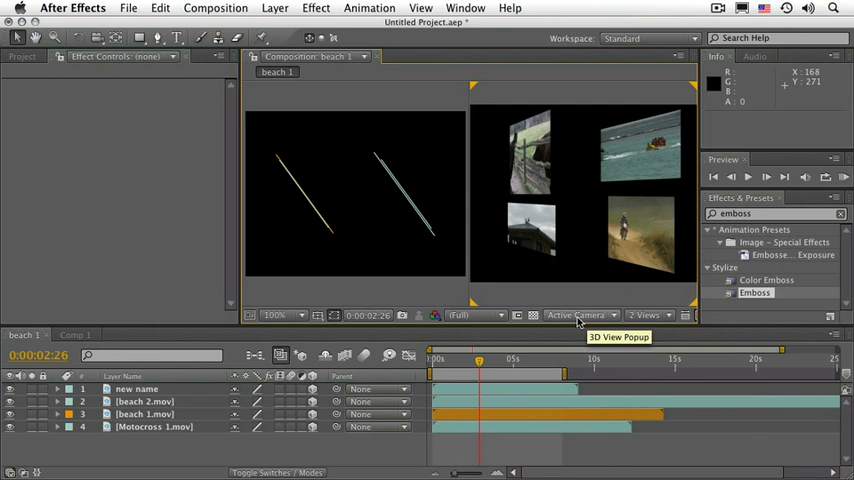
pyautogui.moveTo(600, 320)
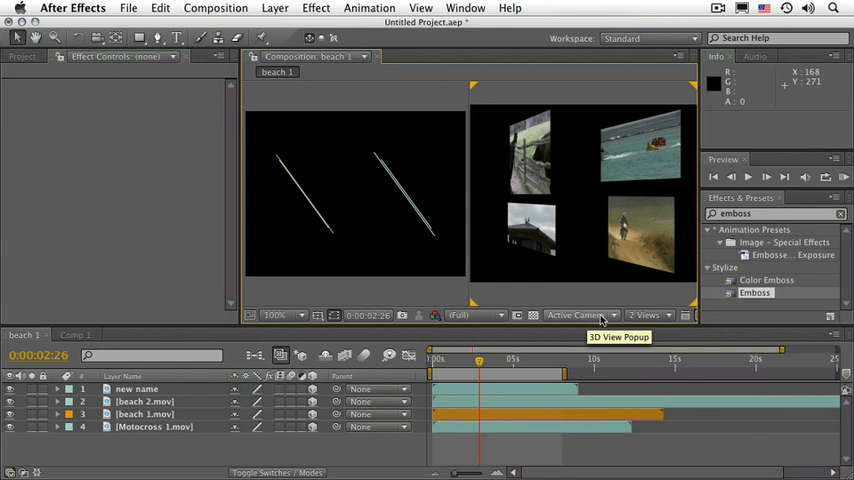
pyautogui.click(648, 316)
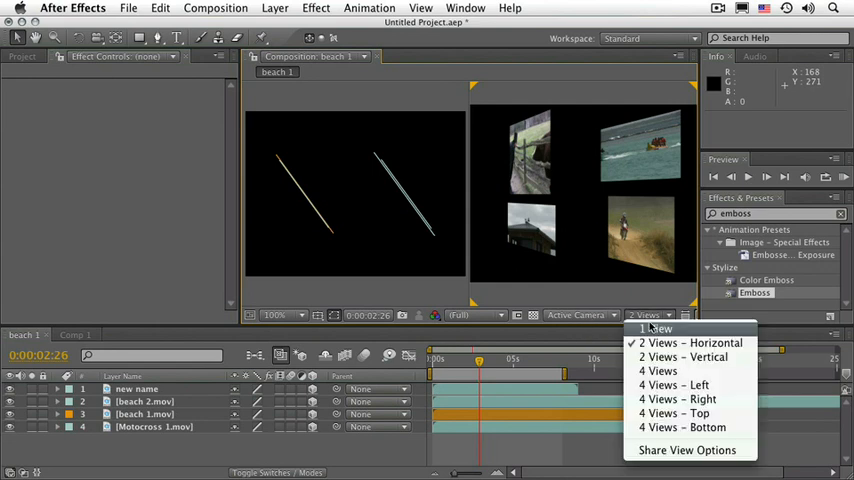
# Choose 1 View so the viewer shows a single composition view again
pyautogui.click(656, 328)
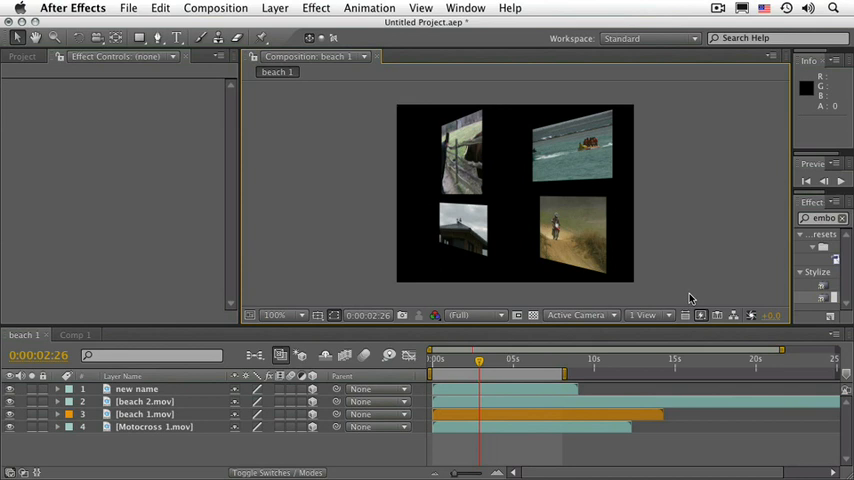
pyautogui.moveTo(688, 316)
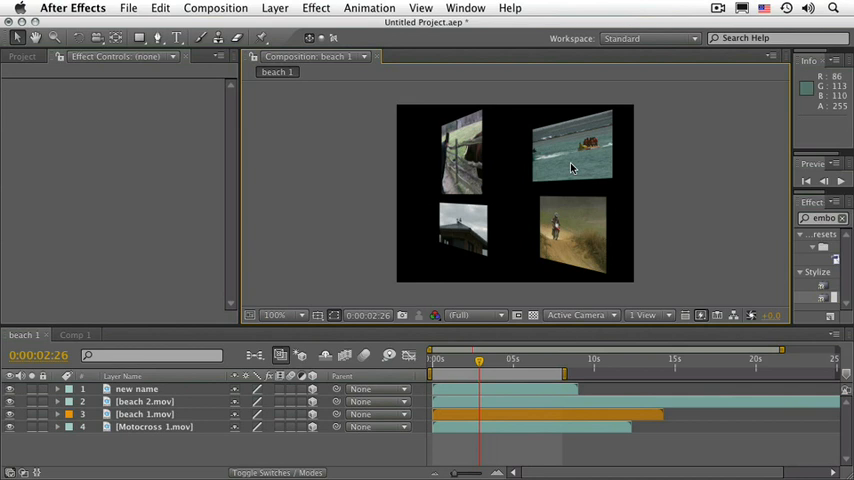
pyautogui.moveTo(630, 244)
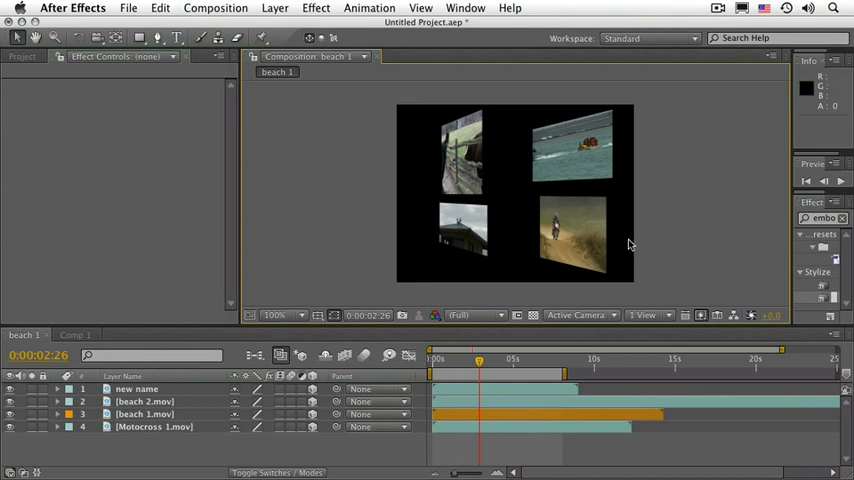
pyautogui.moveTo(690, 304)
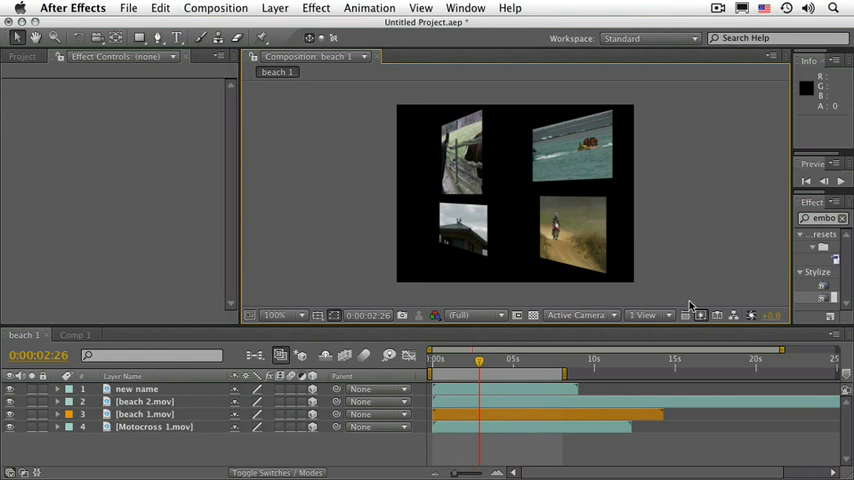
pyautogui.moveTo(688, 316)
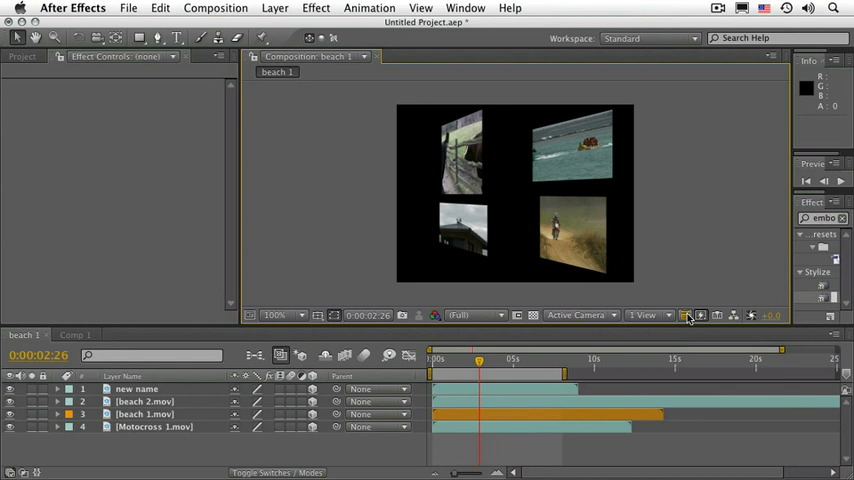
pyautogui.moveTo(700, 316)
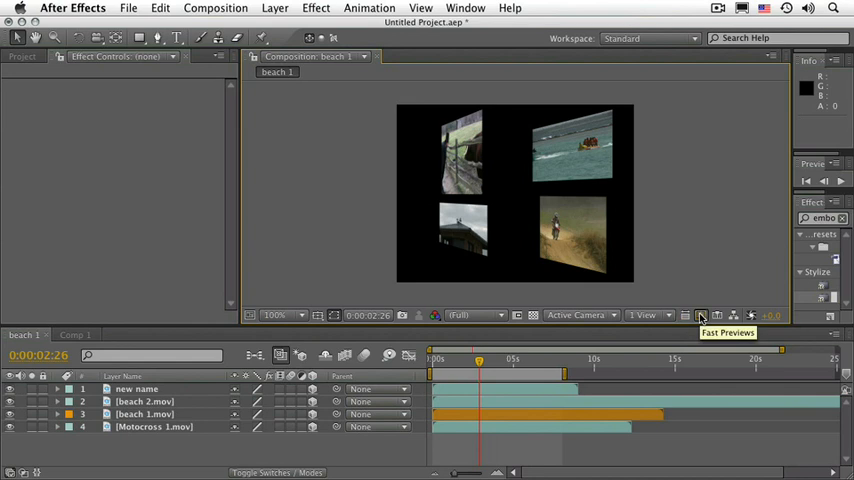
pyautogui.click(700, 316)
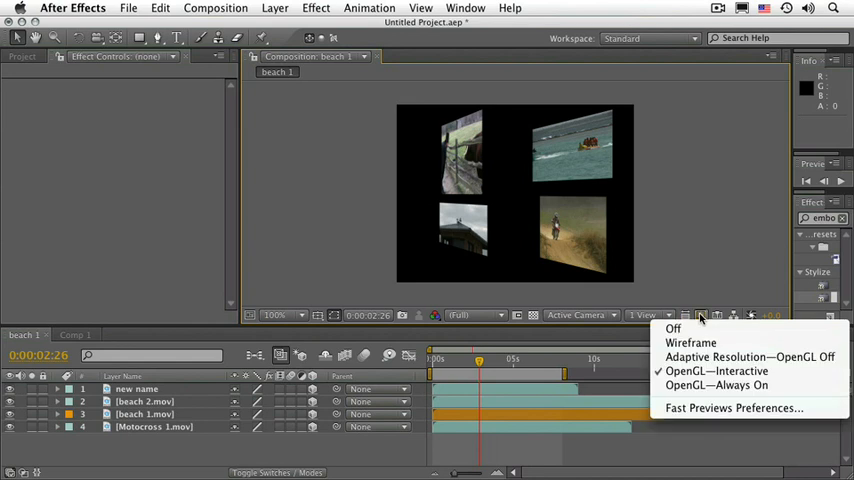
pyautogui.moveTo(716, 370)
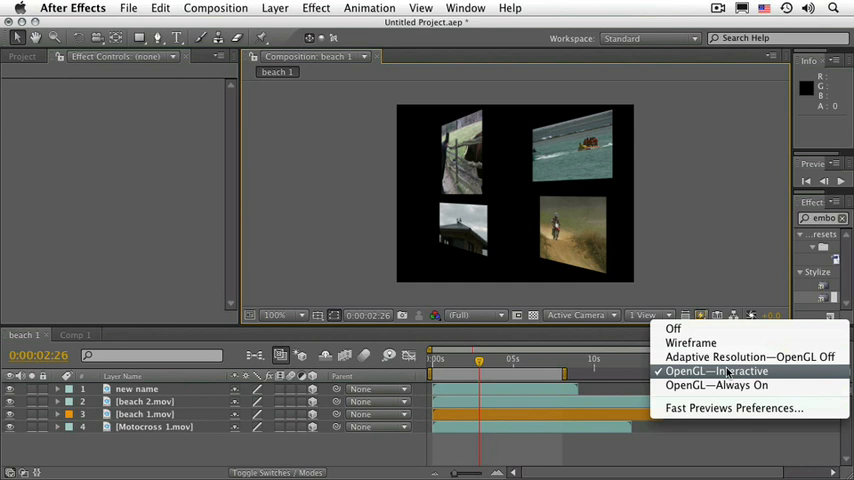
pyautogui.moveTo(750, 356)
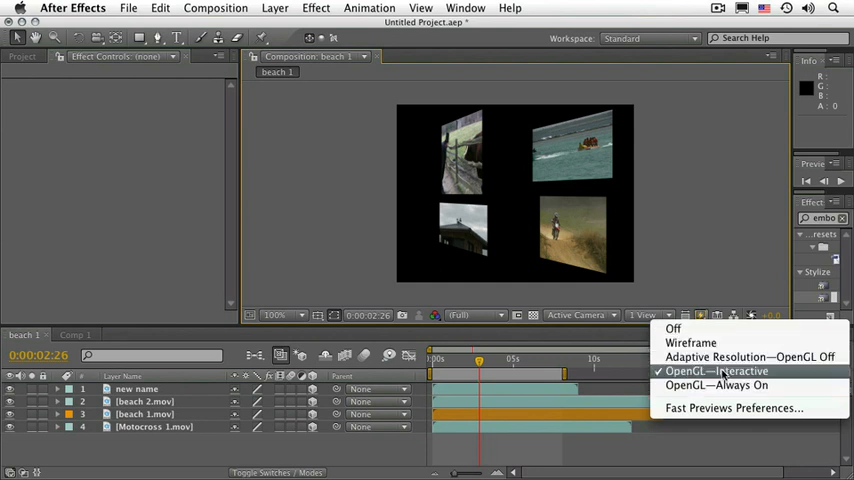
pyautogui.moveTo(728, 380)
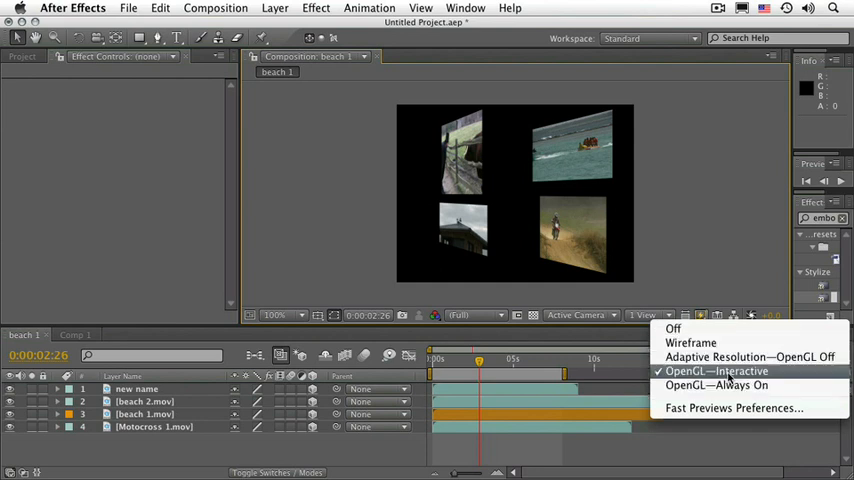
pyautogui.moveTo(728, 372)
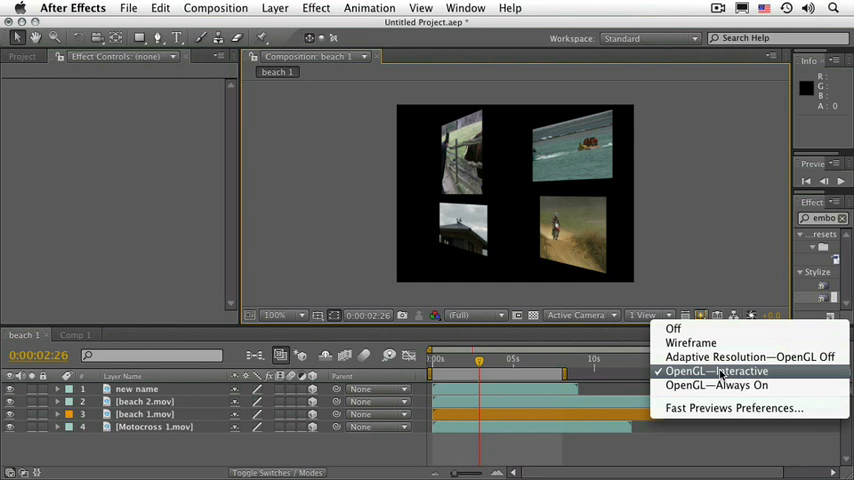
pyautogui.moveTo(700, 284)
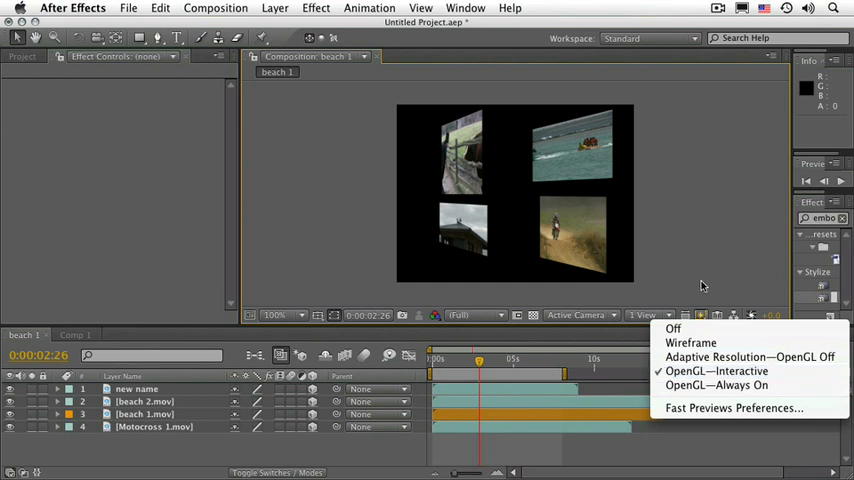
pyautogui.click(716, 316)
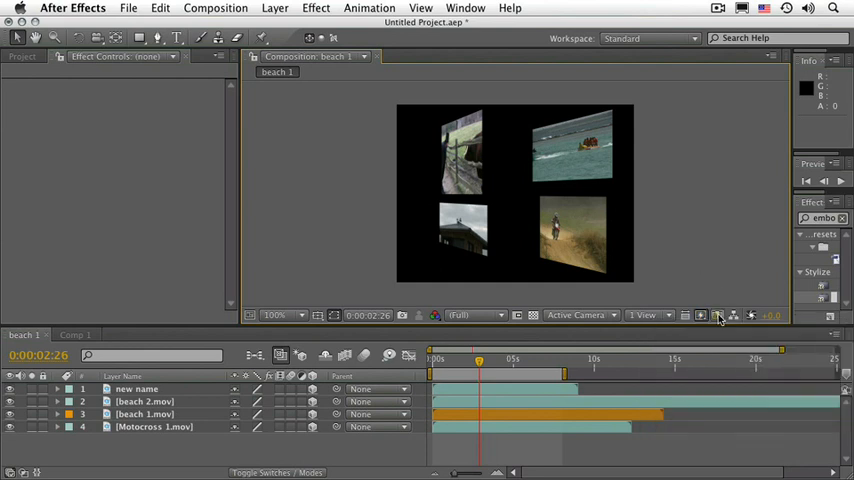
pyautogui.moveTo(718, 318)
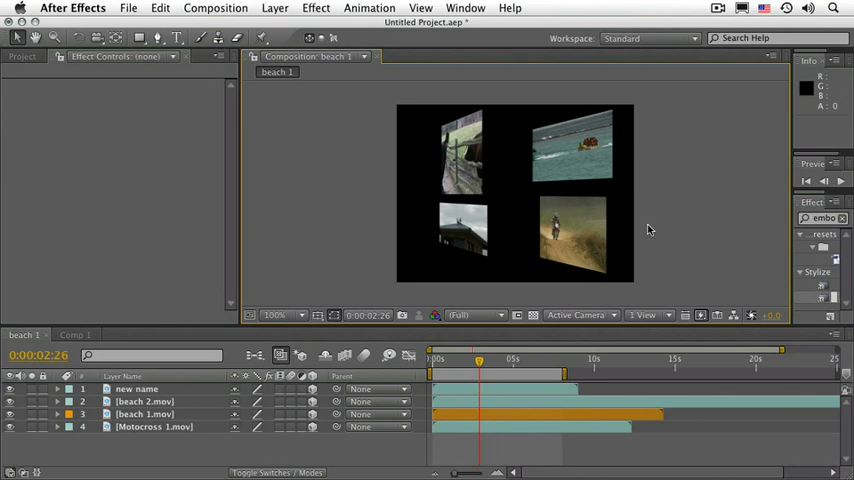
pyautogui.moveTo(716, 292)
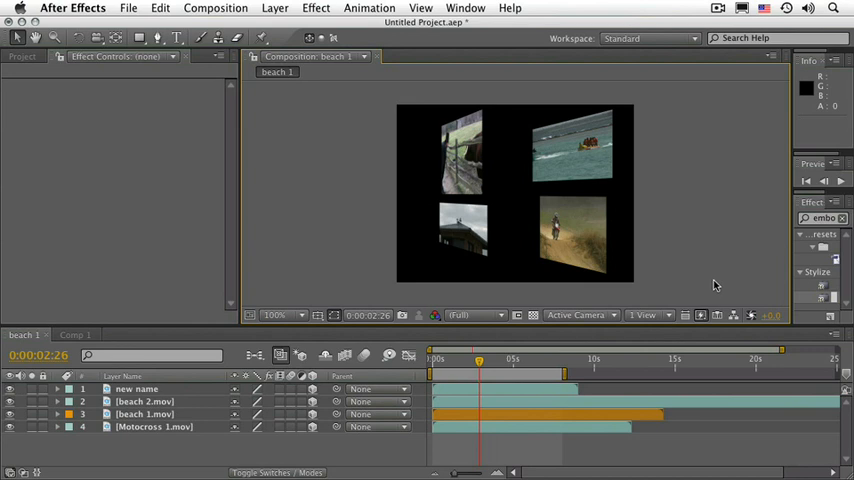
pyautogui.moveTo(716, 298)
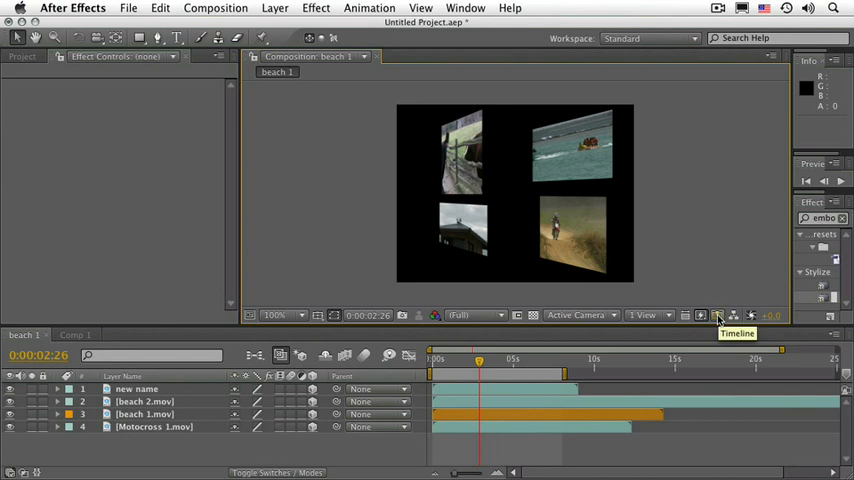
pyautogui.moveTo(732, 318)
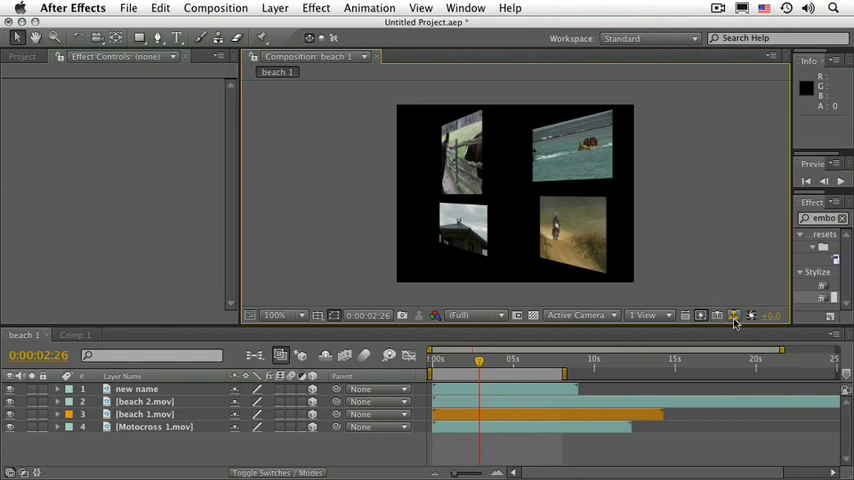
pyautogui.moveTo(734, 316)
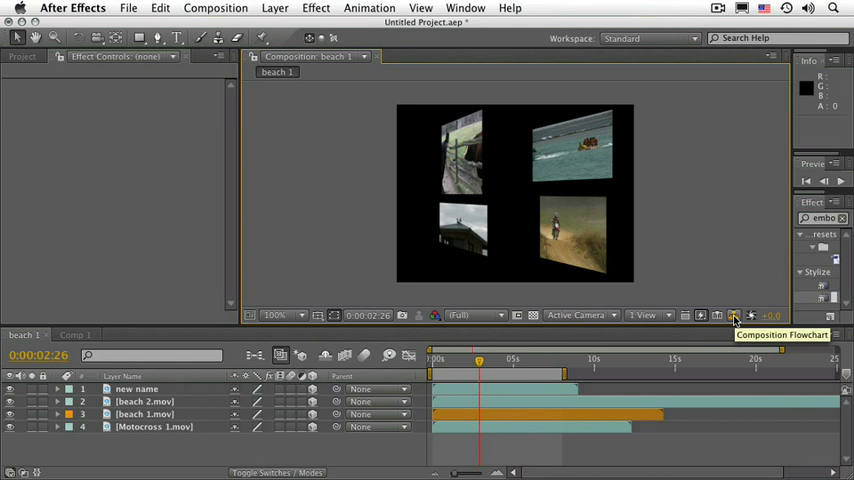
# Show the beach 1 flowchart, move the Lincoln and the cow.mov node left, then return to the comp
pyautogui.click(732, 316)
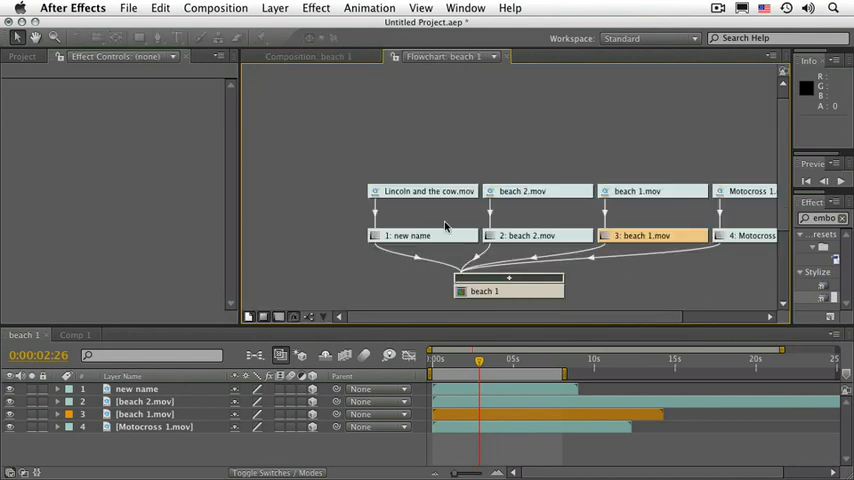
pyautogui.moveTo(482, 204)
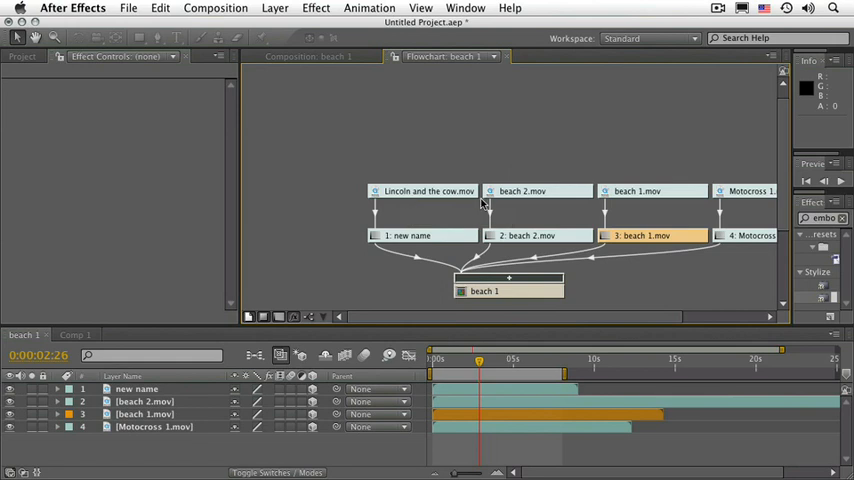
pyautogui.moveTo(652, 196)
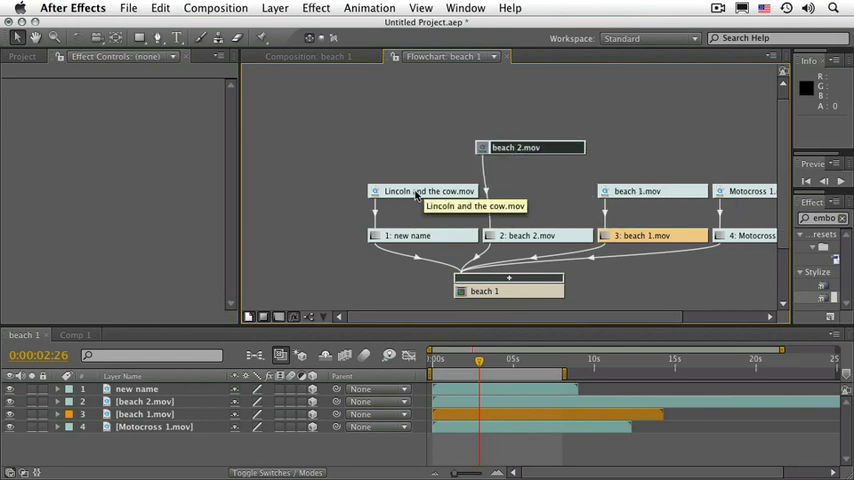
pyautogui.moveTo(430, 192); pyautogui.dragTo(364, 164)
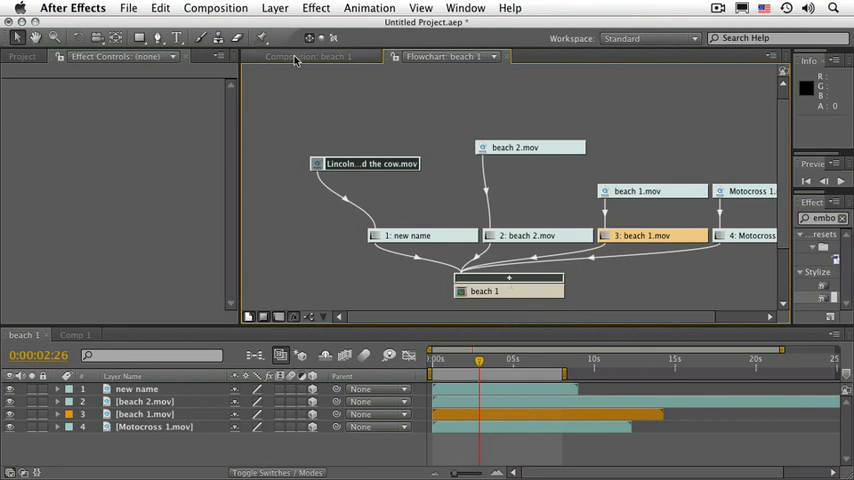
pyautogui.click(304, 56)
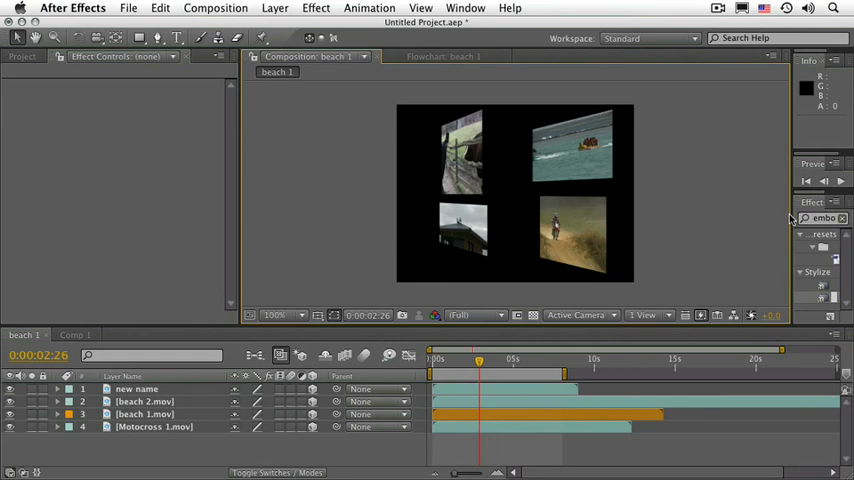
pyautogui.moveTo(754, 318)
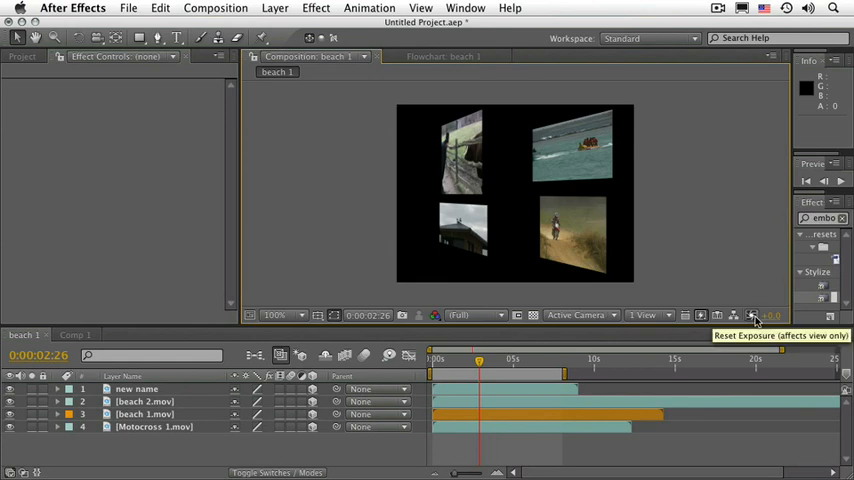
pyautogui.moveTo(770, 316)
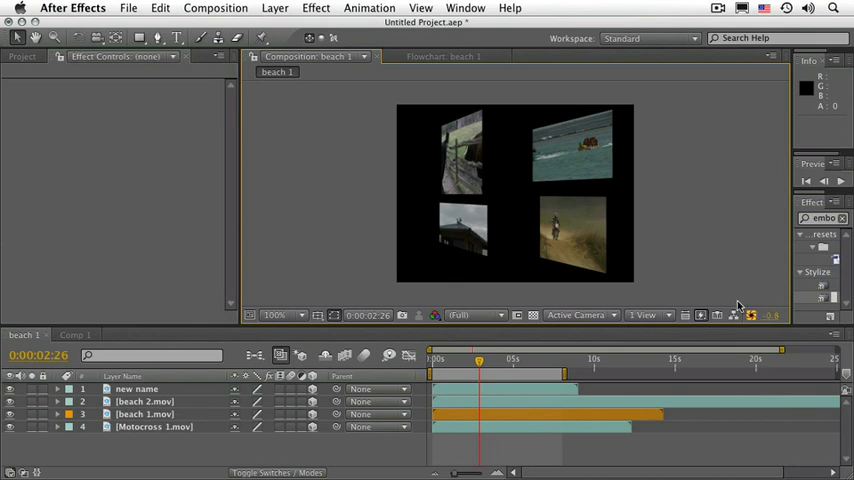
pyautogui.moveTo(676, 248)
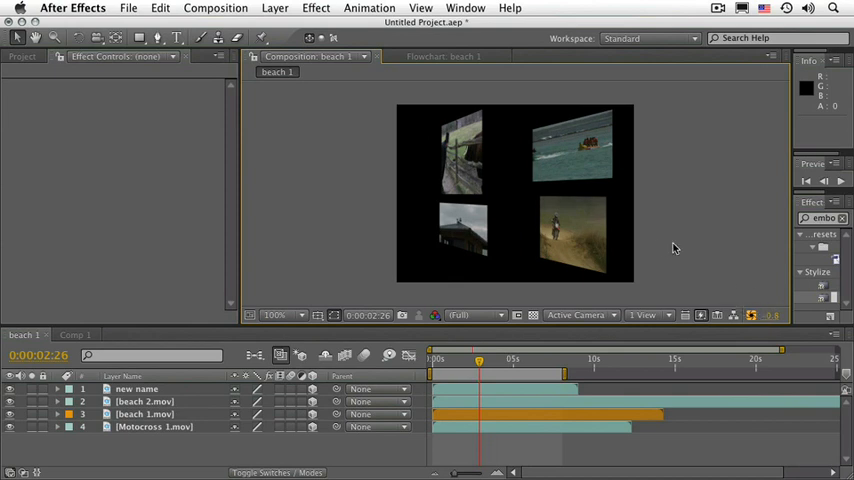
pyautogui.moveTo(658, 248)
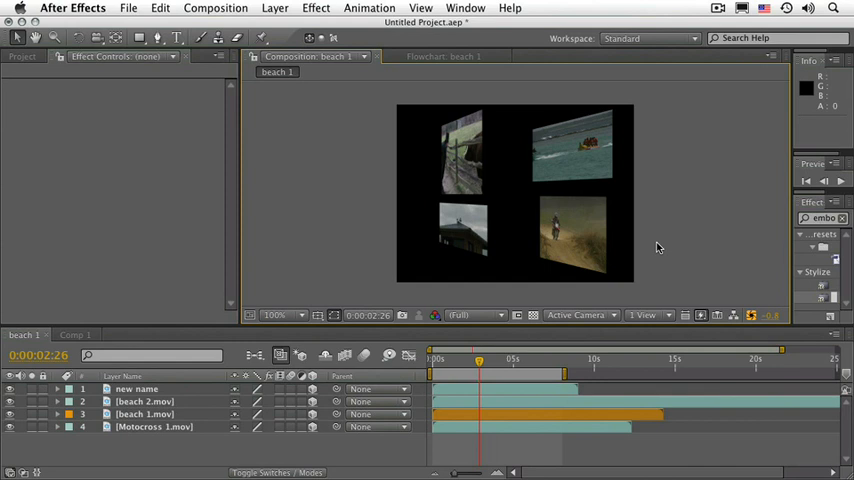